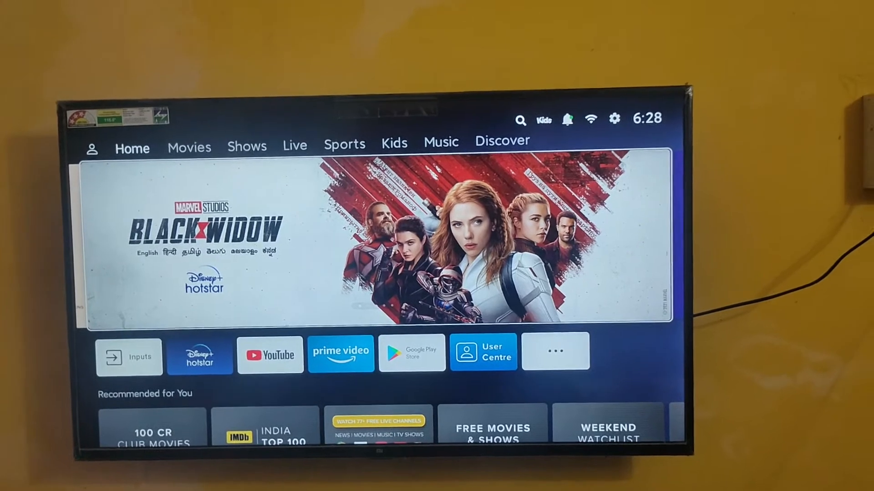
Bring up the installed apps list and launch Aptoide TV
{"action": "left_click", "coordinate": [555, 350]}
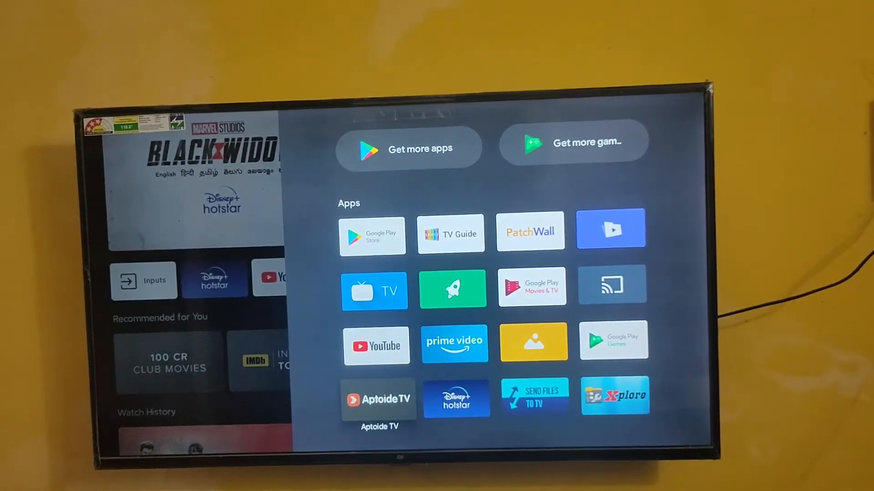
{"action": "left_click", "coordinate": [378, 400]}
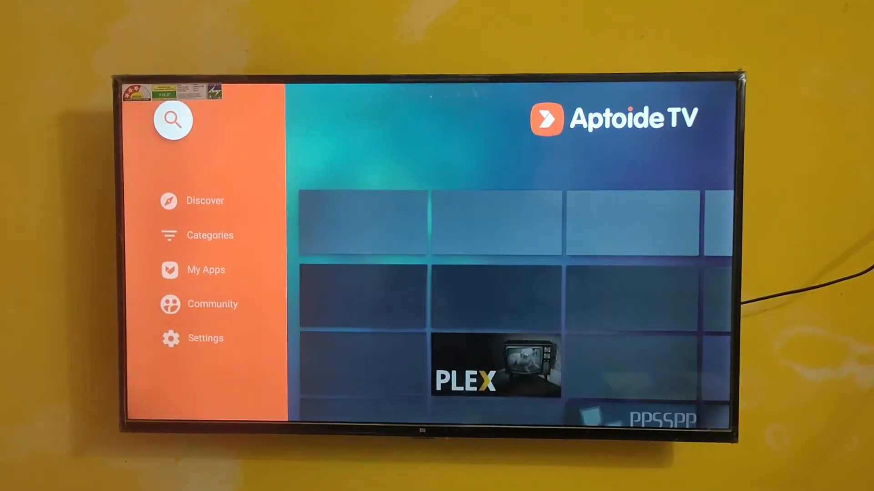
Search Aptoide TV for VNC Viewer and download it from the results
{"action": "left_click", "coordinate": [172, 120]}
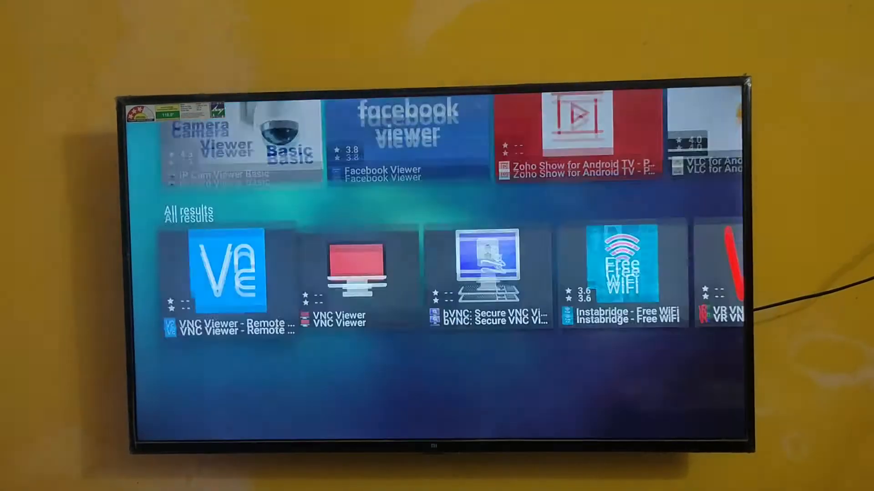
{"action": "left_click", "coordinate": [226, 273]}
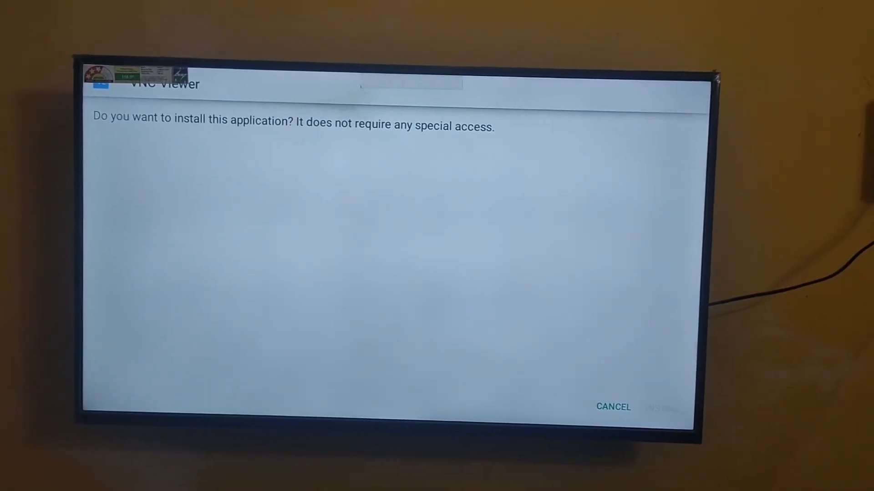
Confirm the VNC Viewer installation, then open the installed app
{"action": "left_click", "coordinate": [661, 407]}
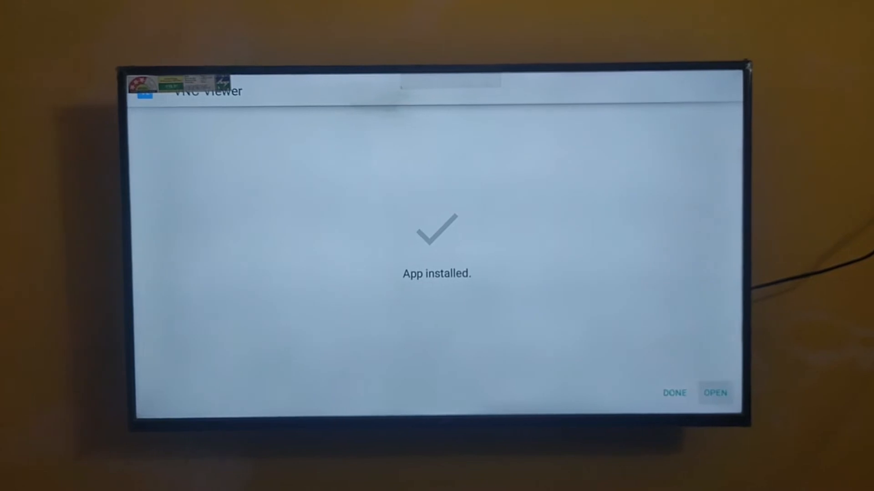
{"action": "left_click", "coordinate": [715, 393]}
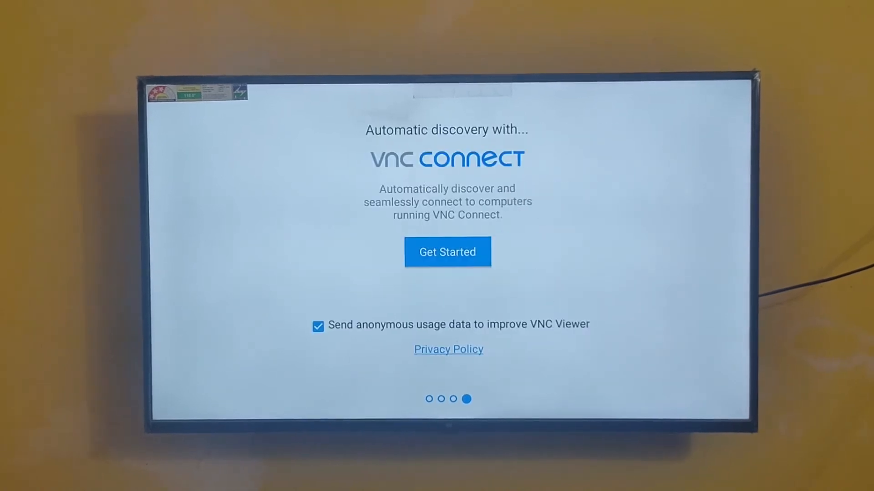
Turn off anonymous usage data and press Get Started
{"action": "left_click", "coordinate": [318, 326]}
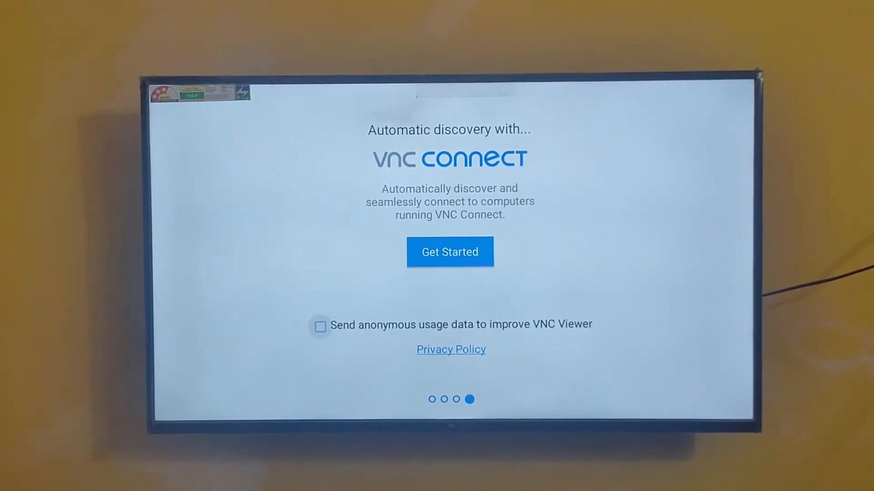
{"action": "left_click", "coordinate": [449, 252]}
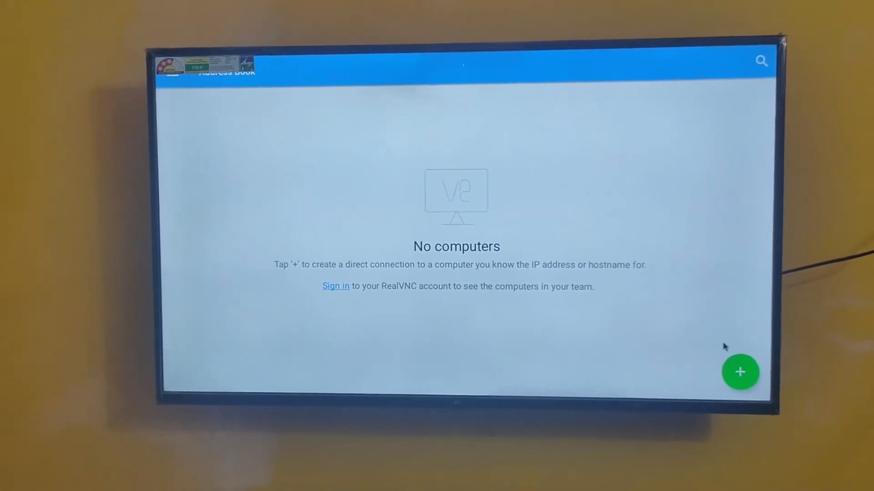
Start a new direct connection to address 192.168.1.9
{"action": "left_click", "coordinate": [740, 372]}
{"action": "type", "text": "192.168.1.9"}
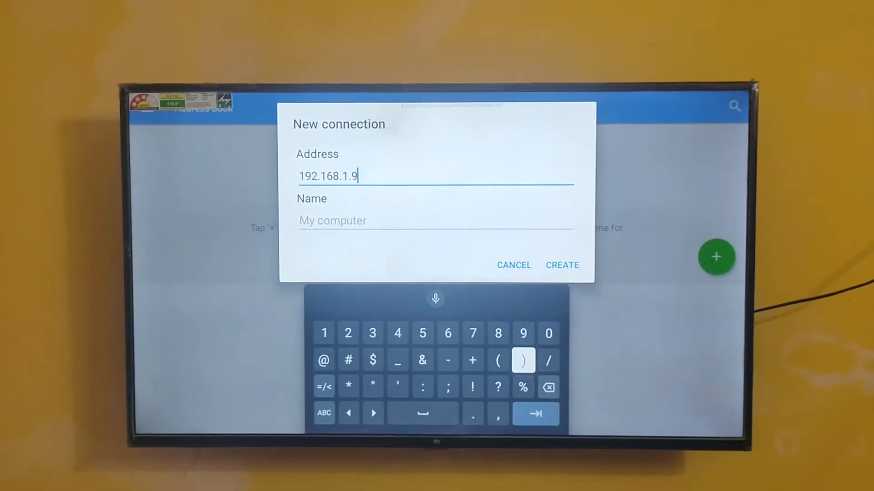
Name the 192.168.1.9 connection 'Ni' and create it
{"action": "left_click", "coordinate": [434, 218]}
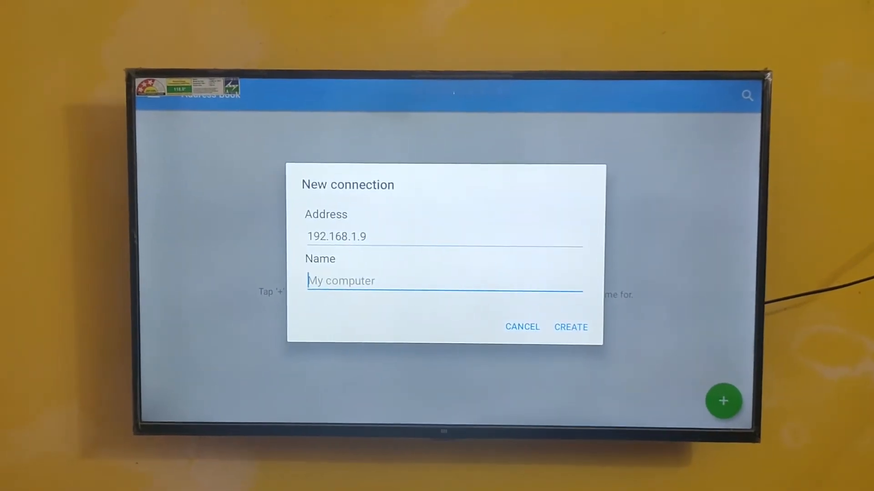
{"action": "left_click", "coordinate": [442, 280]}
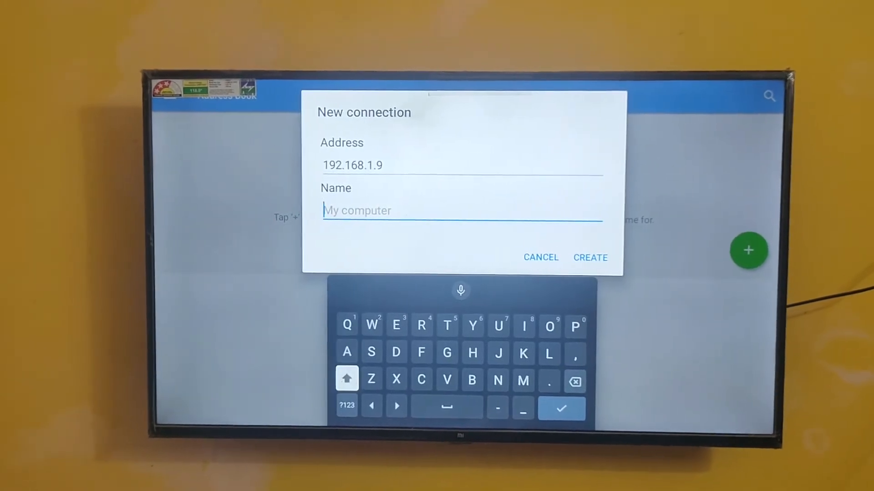
{"action": "type", "text": "N"}
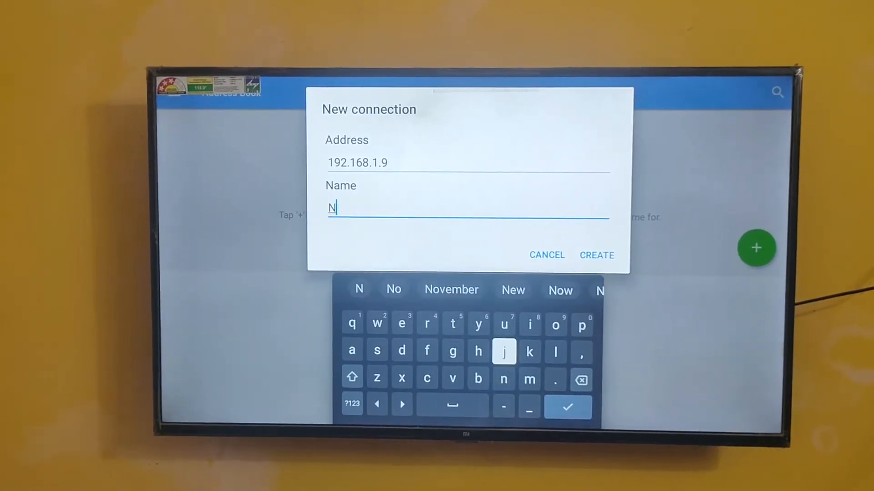
{"action": "type", "text": "ikhil Q"}
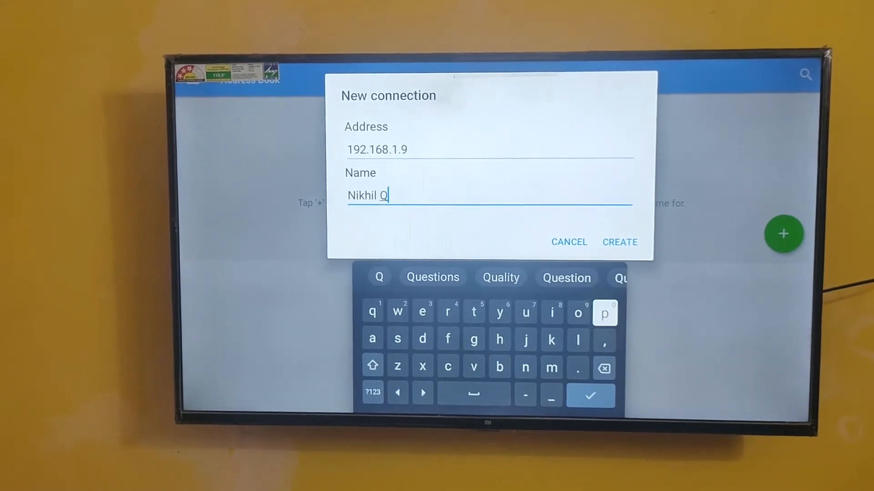
{"action": "left_click", "coordinate": [620, 241]}
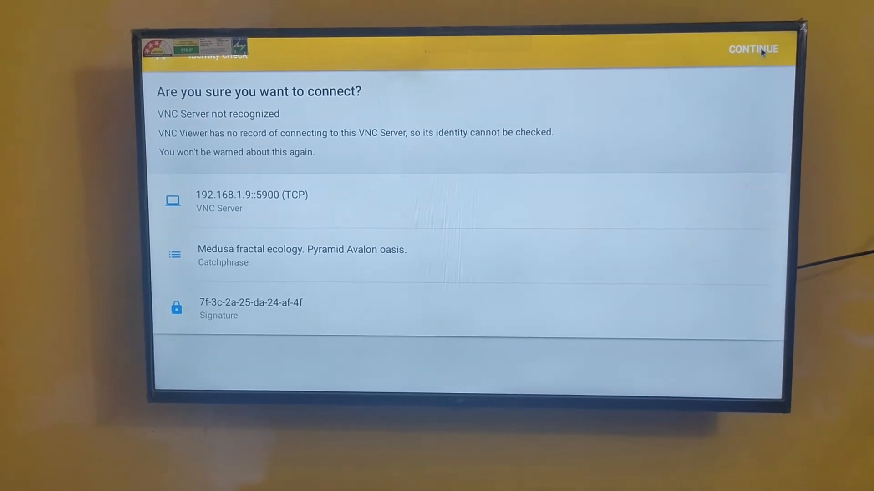
Accept the unrecognized server and log in as pi with the password
{"action": "left_click", "coordinate": [753, 50]}
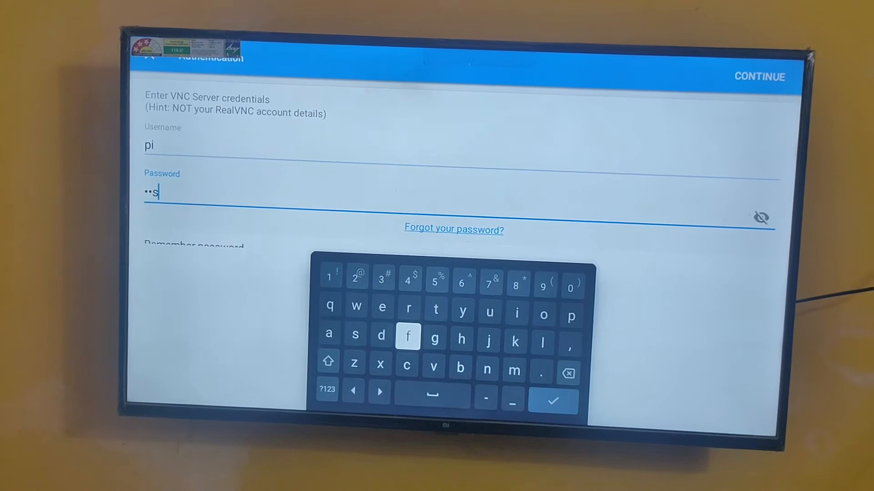
{"action": "left_click", "coordinate": [571, 313]}
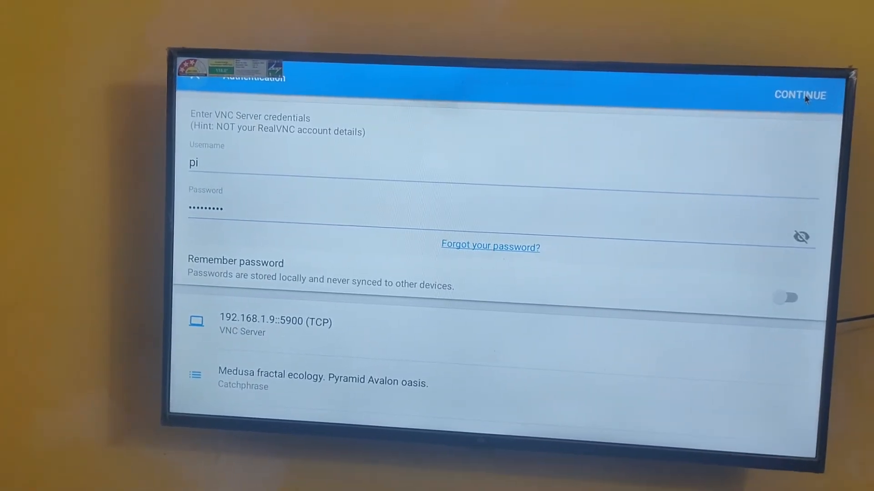
{"action": "left_click", "coordinate": [799, 95]}
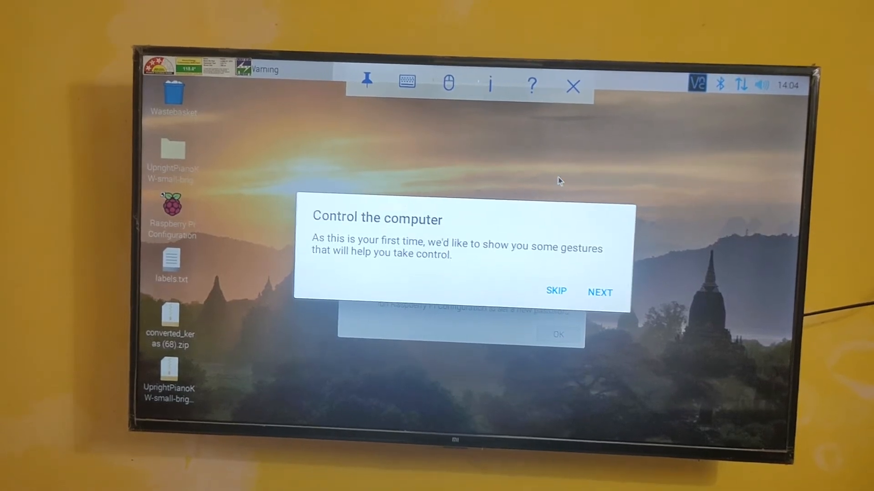
Skip the gesture tutorial and dismiss the SSH default password warning
{"action": "left_click", "coordinate": [555, 291]}
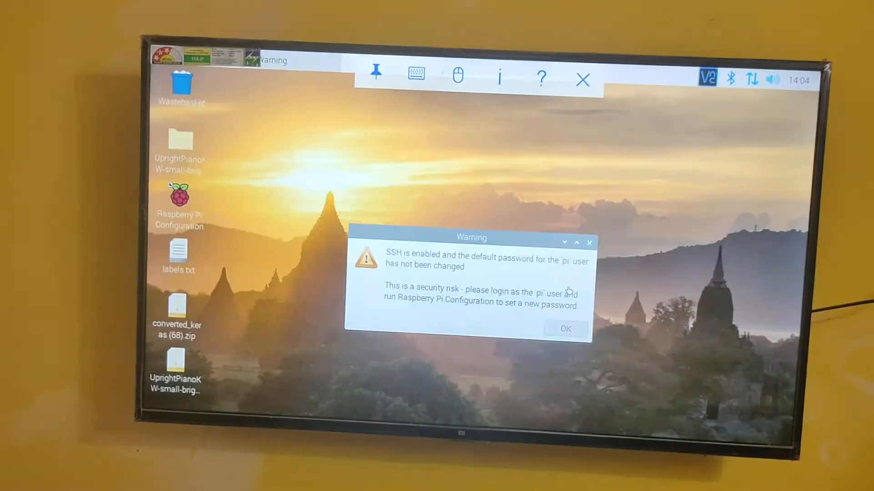
{"action": "left_click", "coordinate": [564, 329]}
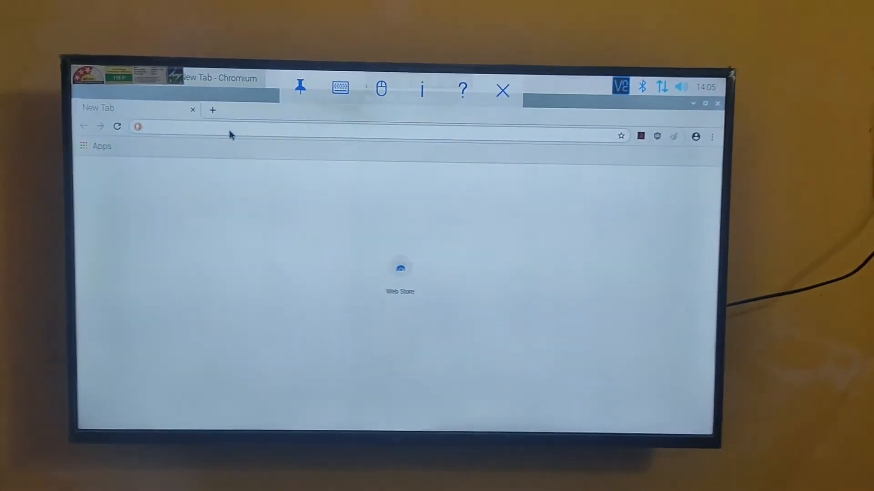
Search 'test my webcam' and open the webcamtests.com Webcam Test result
{"action": "left_click", "coordinate": [340, 88]}
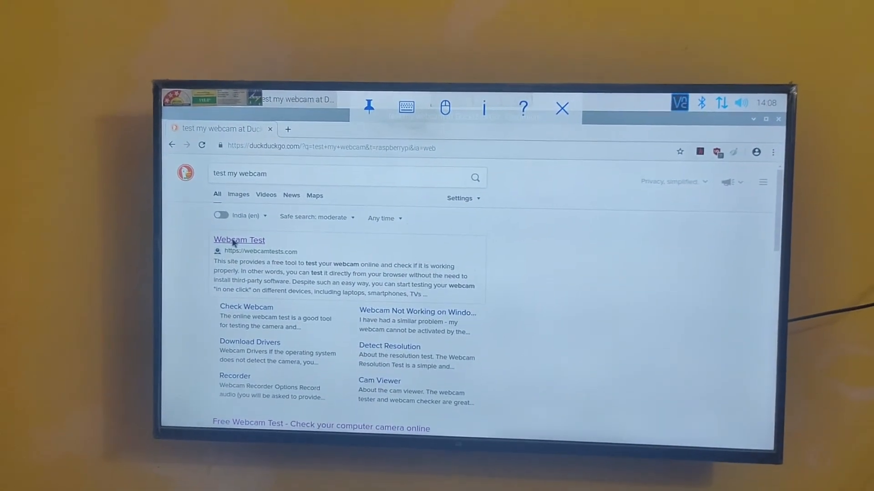
{"action": "left_click", "coordinate": [239, 240]}
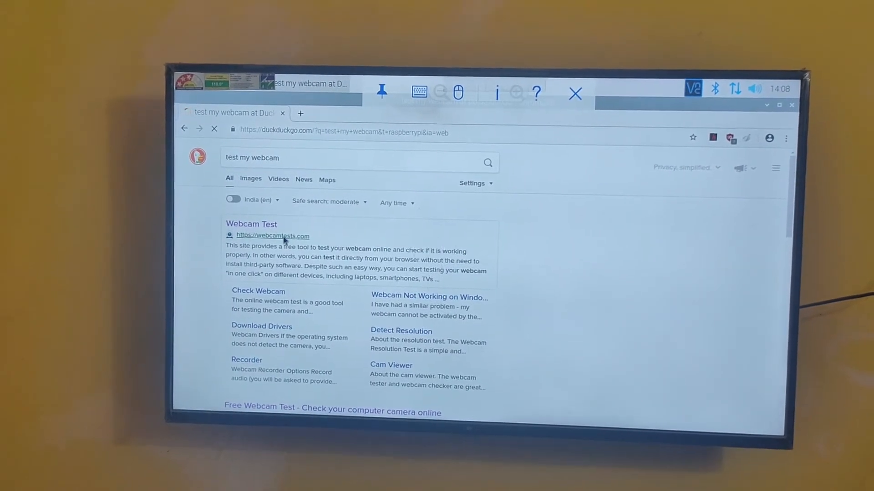
{"action": "left_click", "coordinate": [273, 236]}
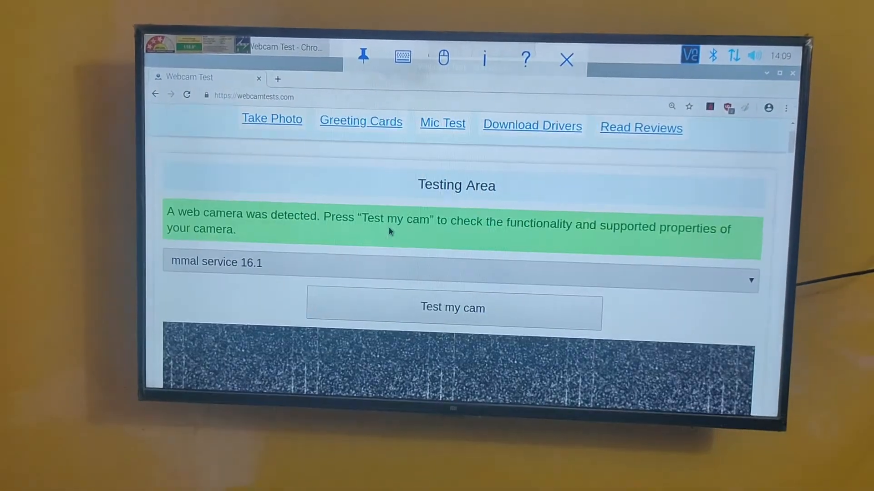
Run the webcamtests.com camera test to stream live video, then close Chromium
{"action": "scroll", "scroll_direction": "down", "scroll_amount": 3}
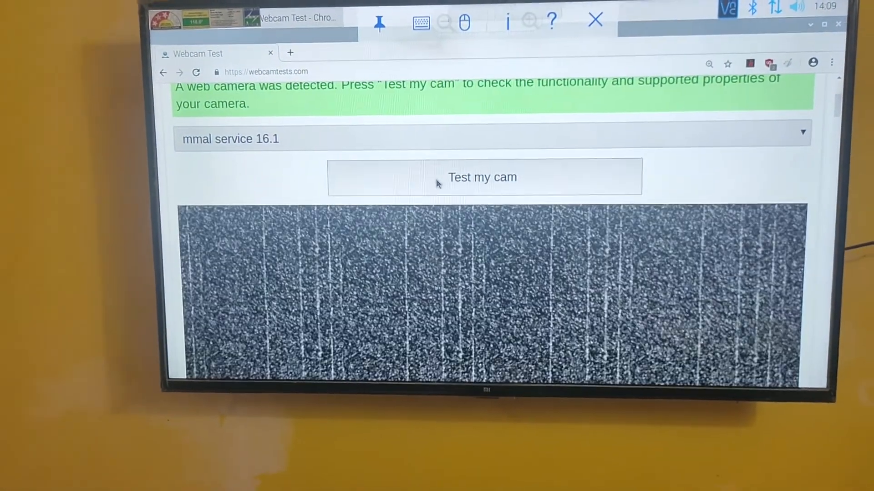
{"action": "left_click", "coordinate": [482, 177]}
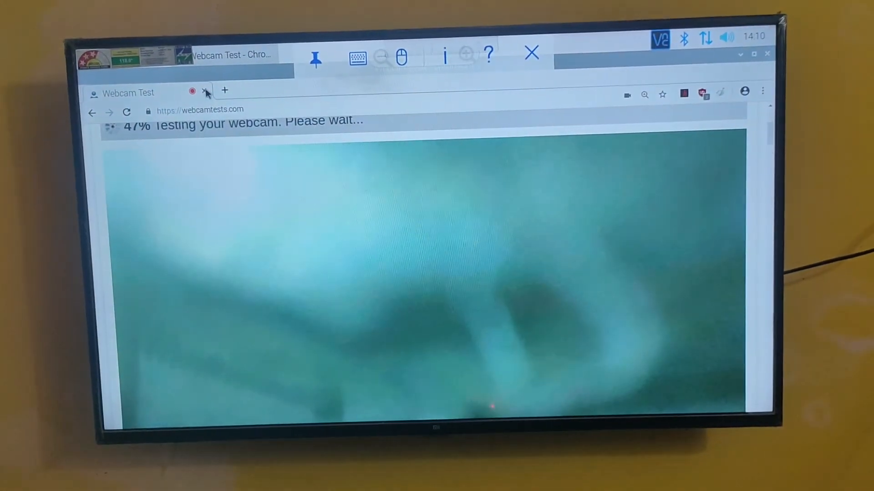
{"action": "left_click", "coordinate": [206, 92]}
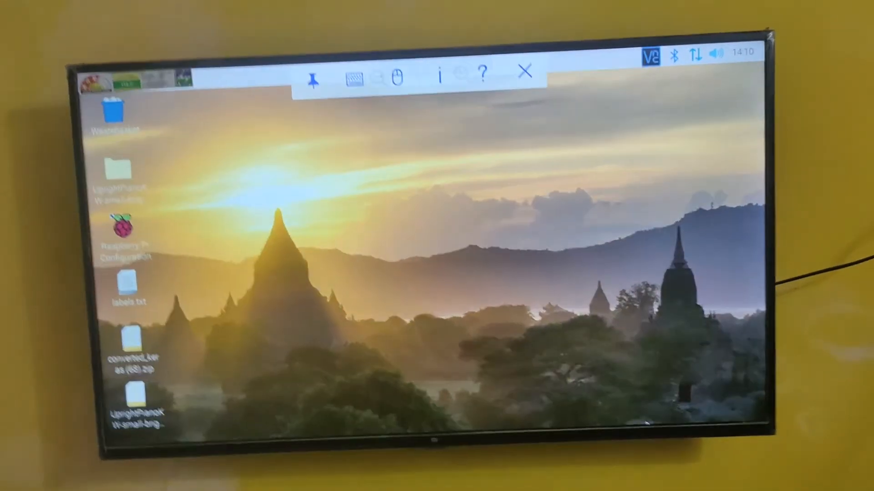